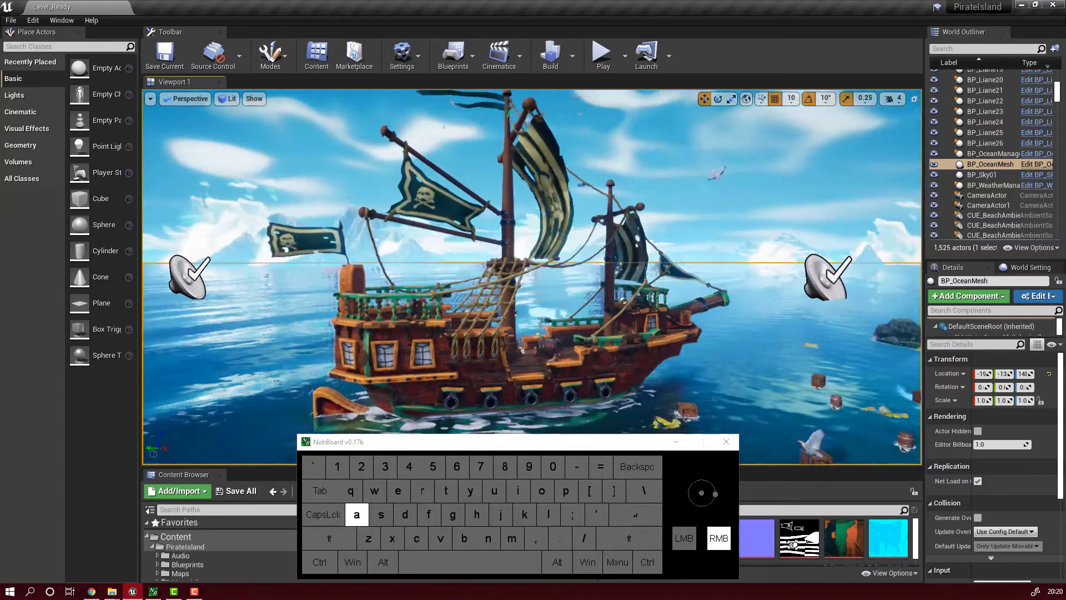
- Circle the camera past the volcano island, along the ship's side, then pull back to see the whole ship
{"action": "key", "text": "s"}
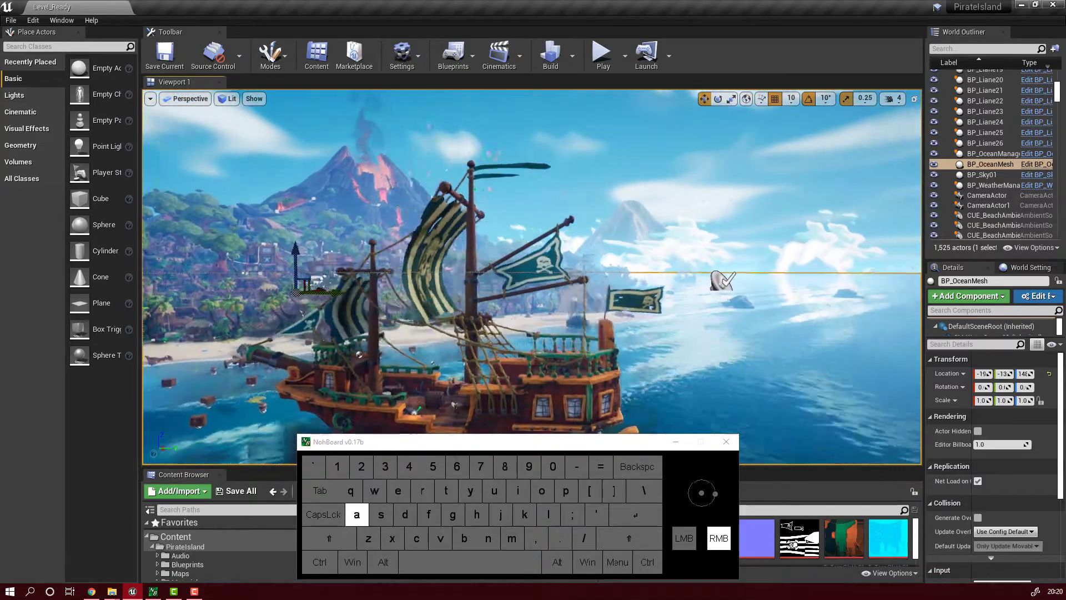
{"action": "key", "text": "d"}
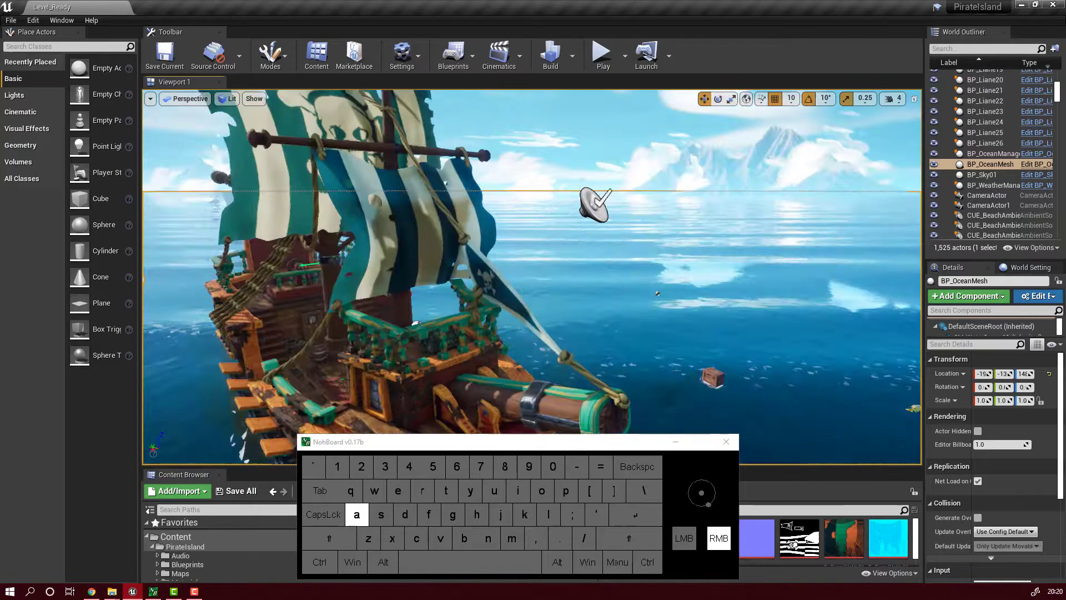
{"action": "key", "text": "d"}
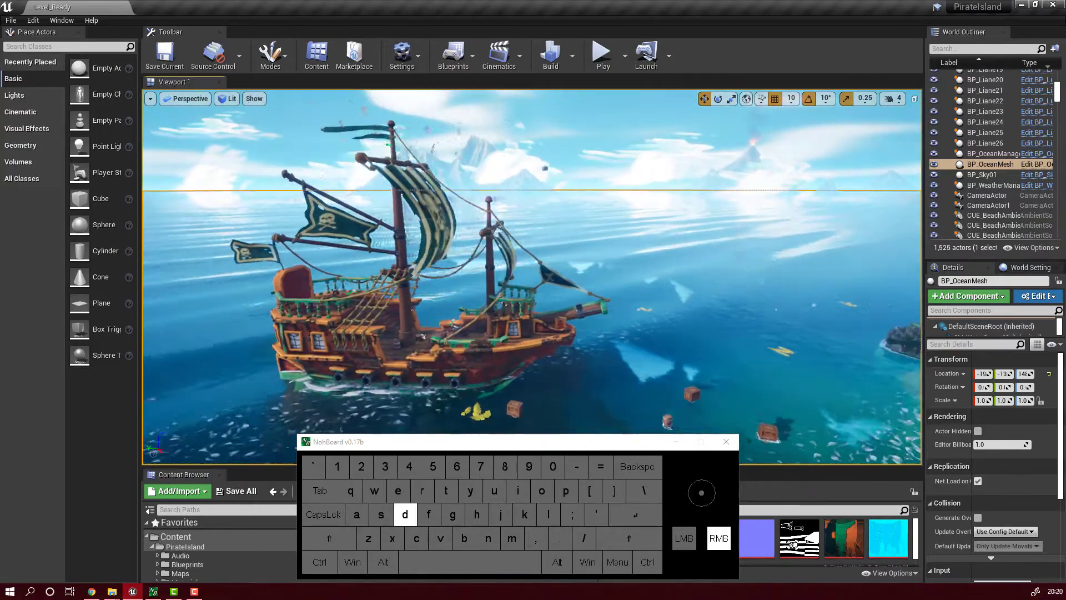
{"action": "key", "text": "s"}
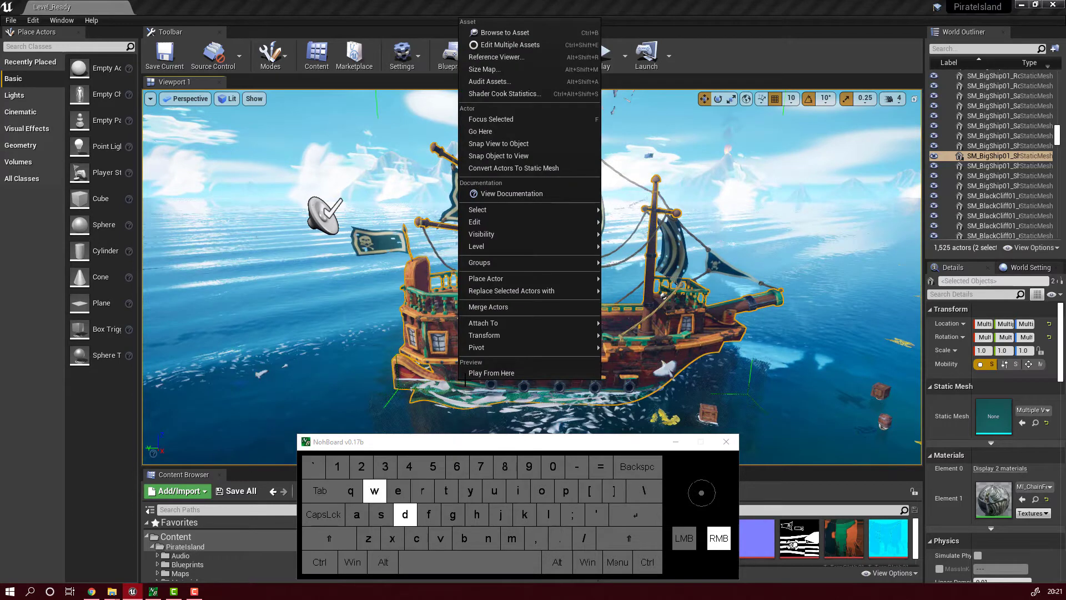
- Fly the camera forward toward the pirate ship
{"action": "key", "text": "w"}
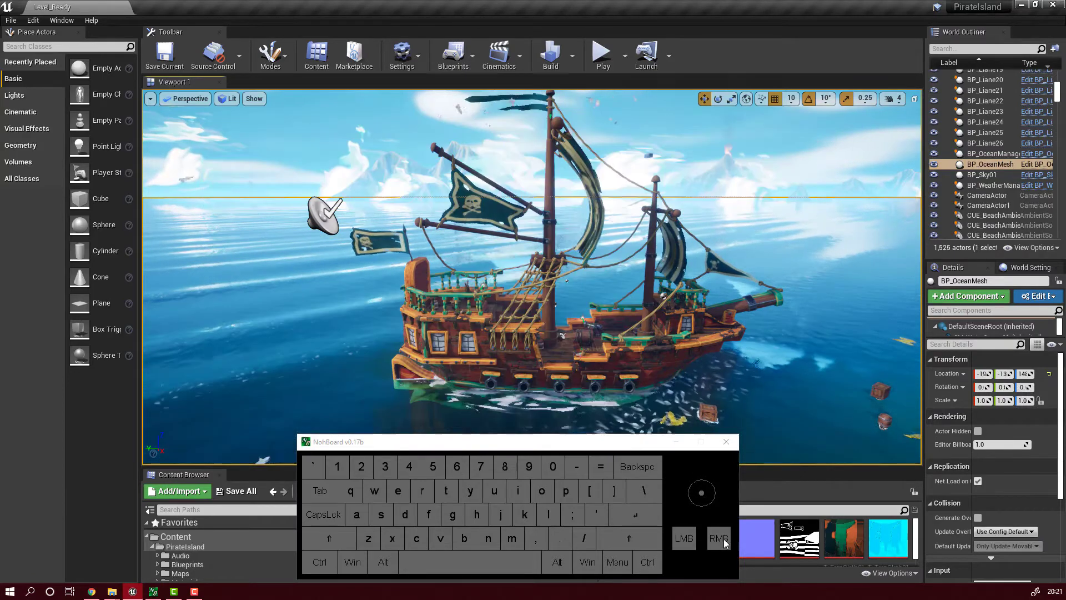
- Take control of the viewport camera and fly it around toward the ship's bow
{"action": "right_click", "coordinate": [503, 353]}
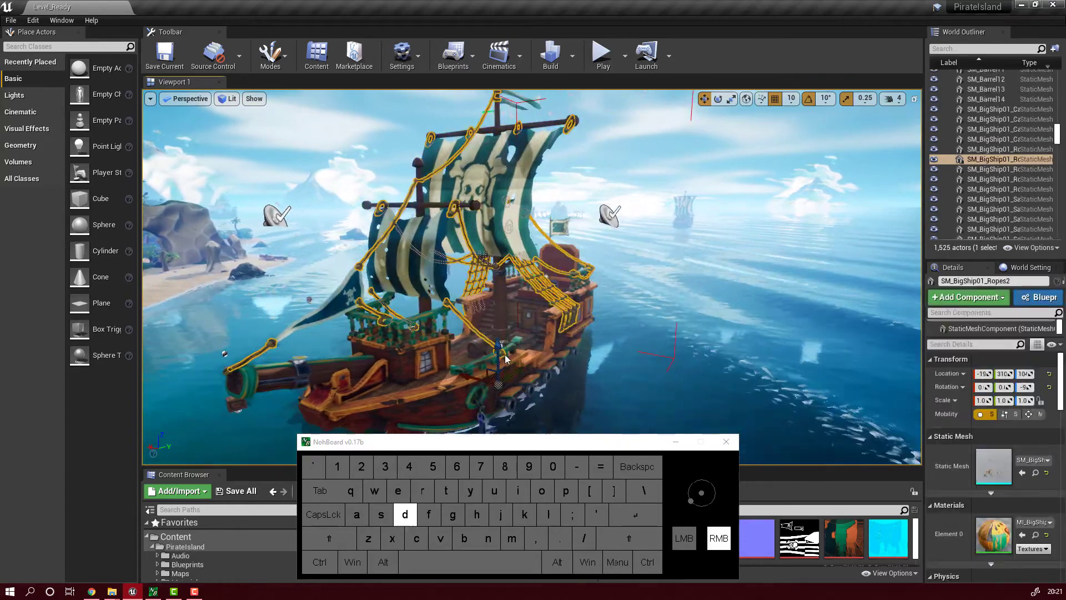
{"action": "key", "text": "a"}
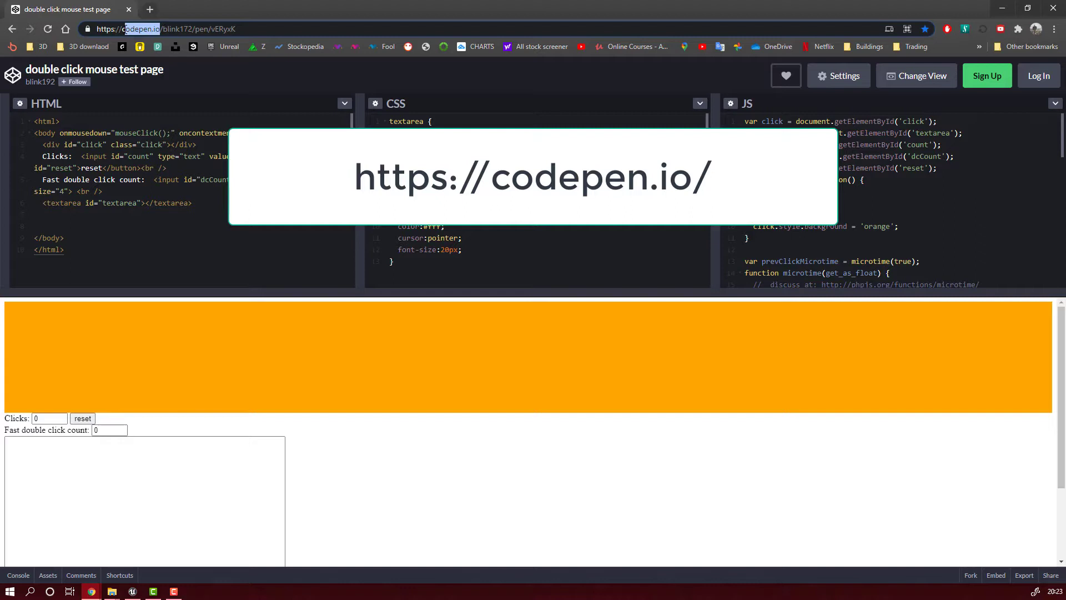
- Click and double-click the orange test box, bringing the count past 100 with a first fast double click detected
{"action": "left_click", "coordinate": [286, 376]}
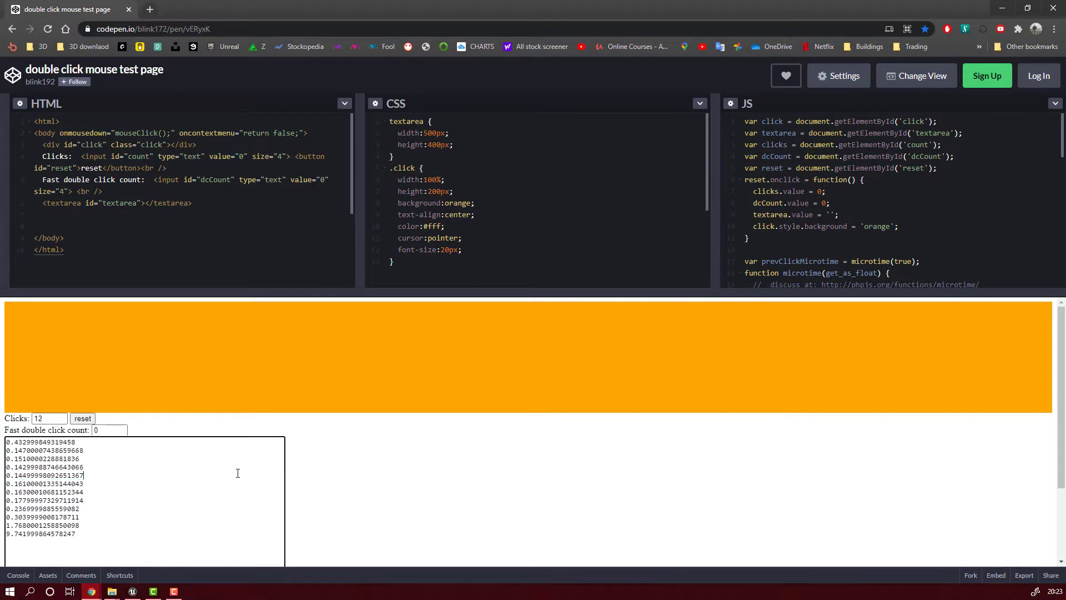
{"action": "double_click", "coordinate": [532, 357]}
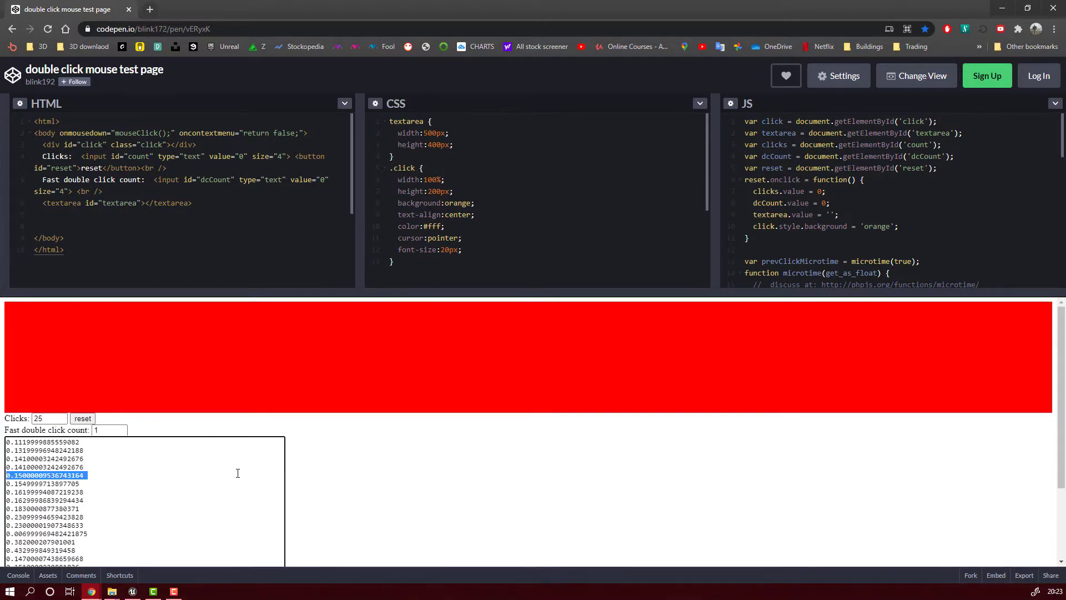
{"action": "double_click", "coordinate": [531, 355]}
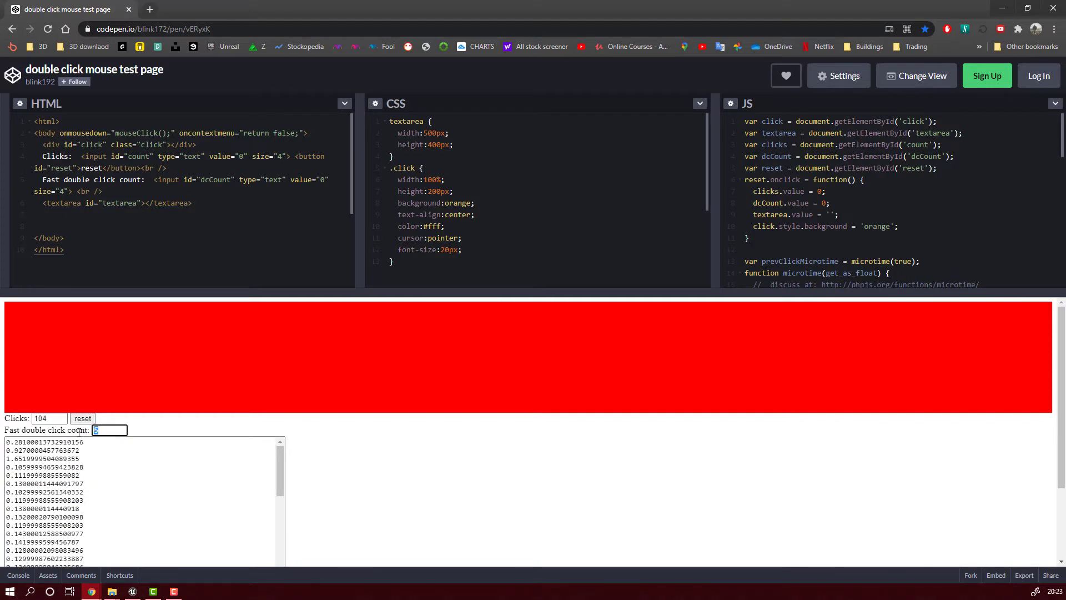
- Keep clicking and double-clicking the red box until 184 clicks and a fast double click count of 10
{"action": "left_click", "coordinate": [531, 353]}
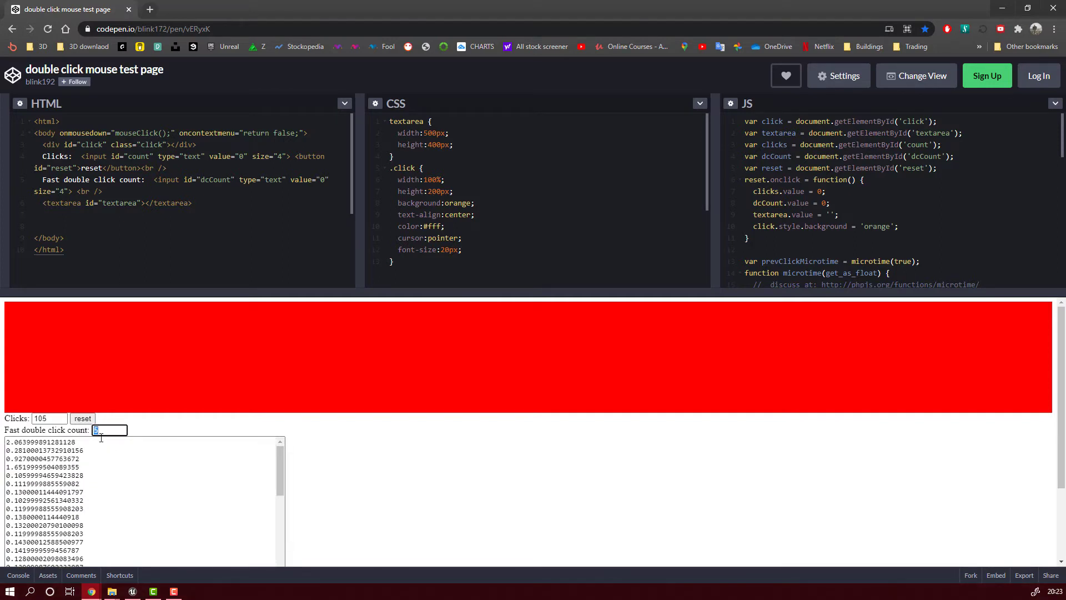
{"action": "double_click", "coordinate": [531, 355]}
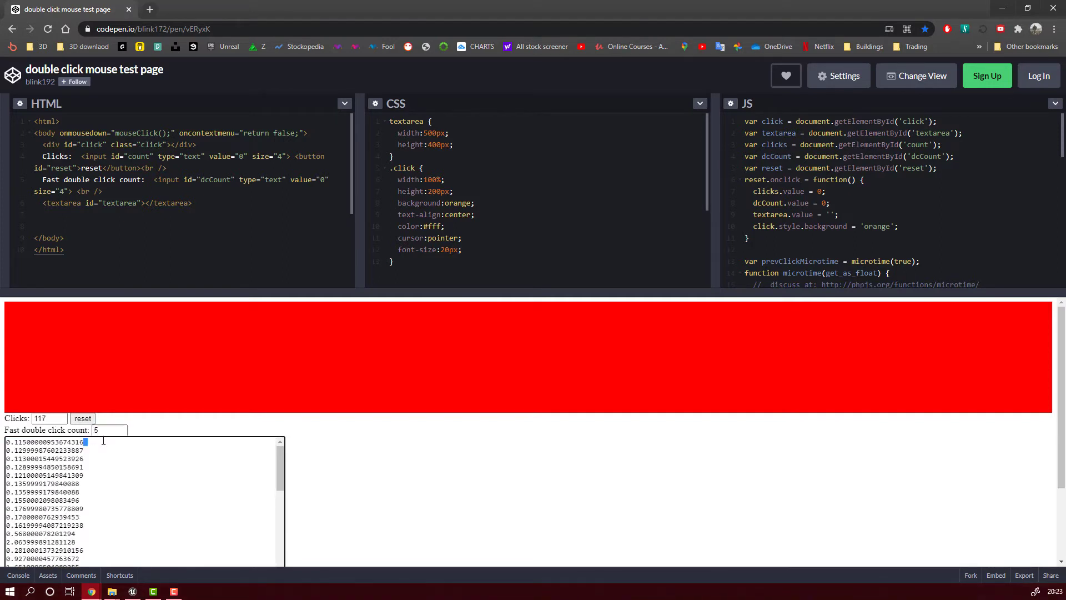
{"action": "double_click", "coordinate": [531, 354]}
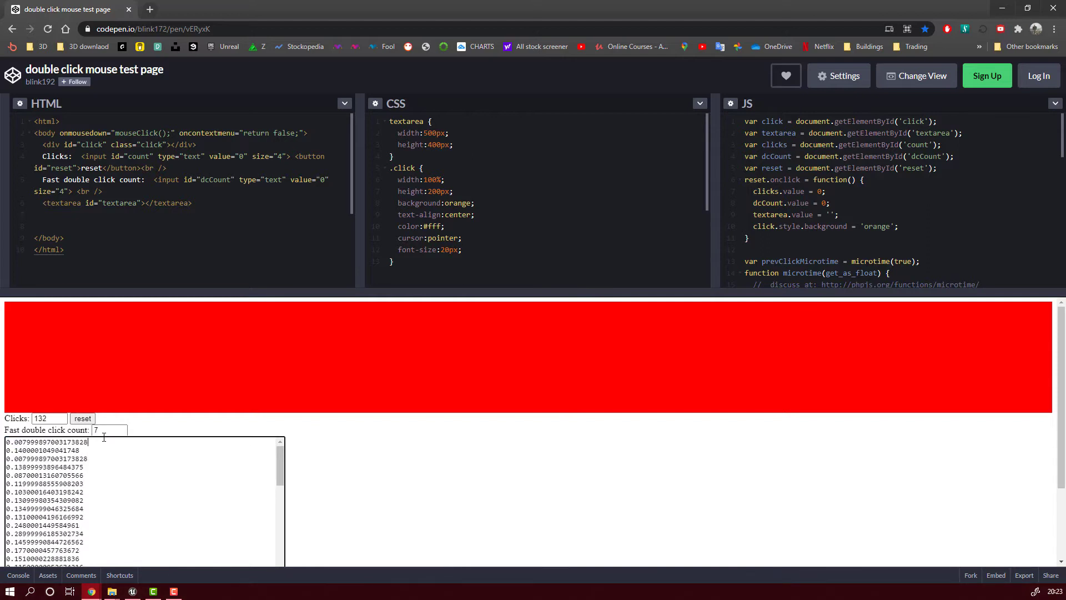
{"action": "double_click", "coordinate": [531, 353]}
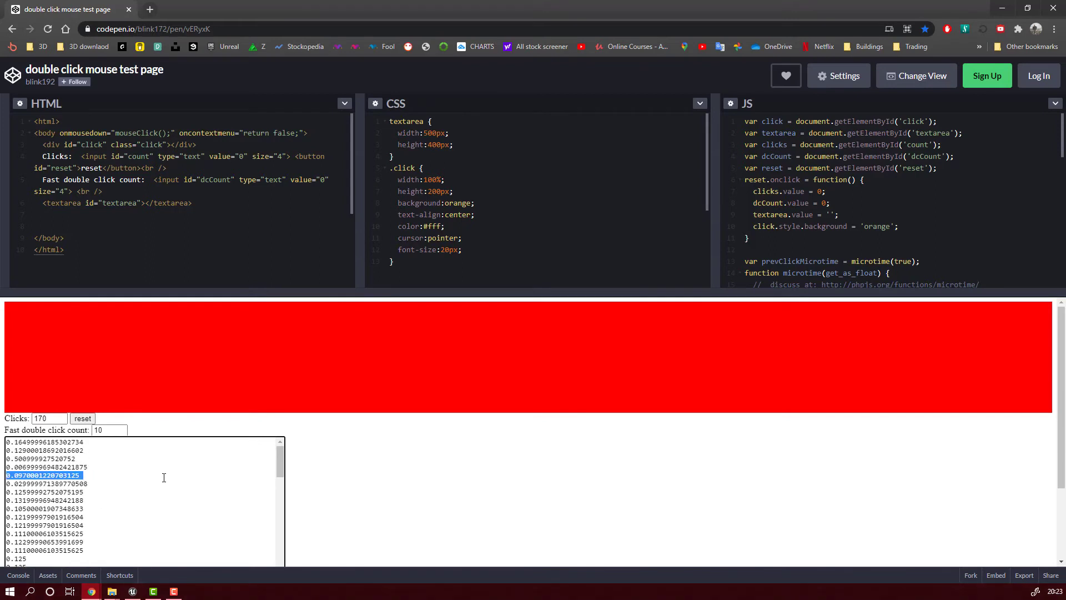
{"action": "left_click", "coordinate": [531, 357]}
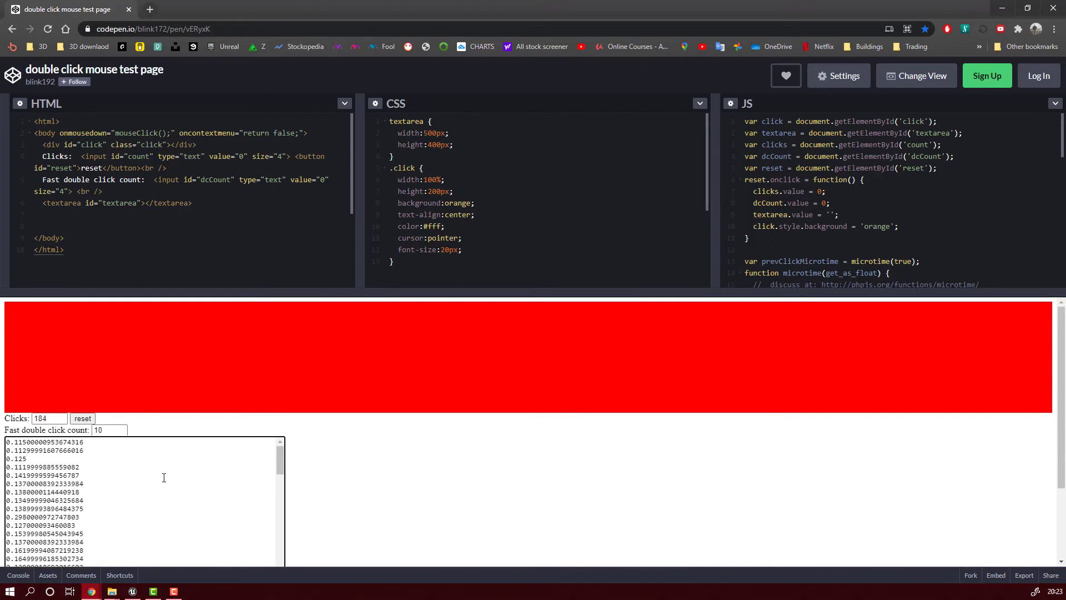